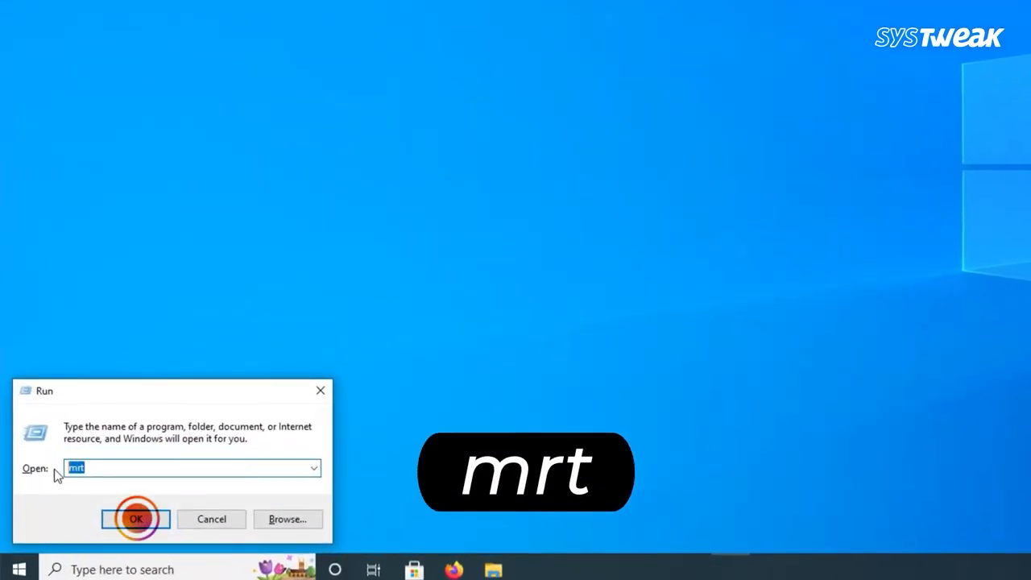
- Launch the Malicious Software Removal Tool by running the mrt command
click(135, 519)
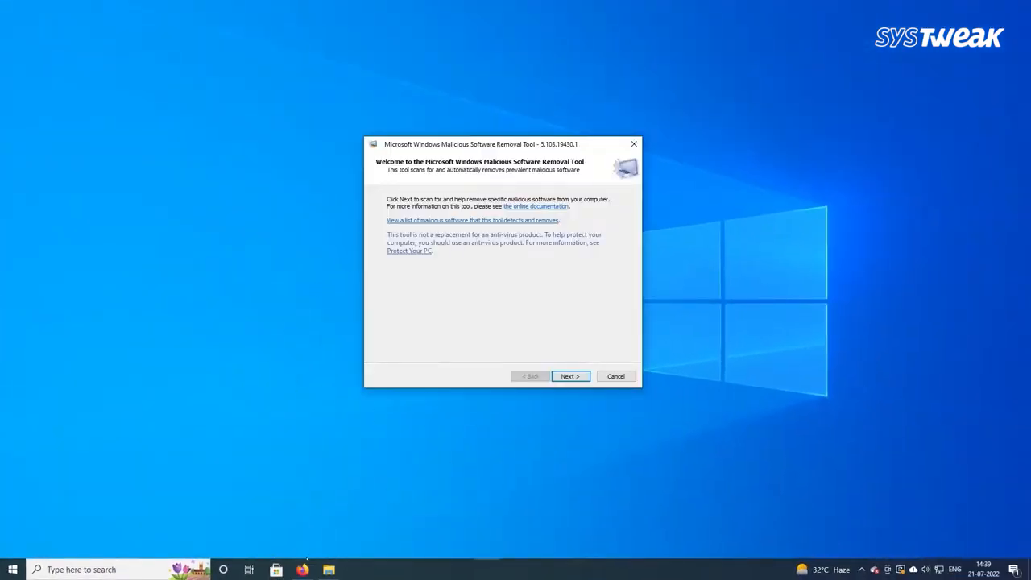
- Advance past the welcome page and proceed with a Quick scan
click(570, 377)
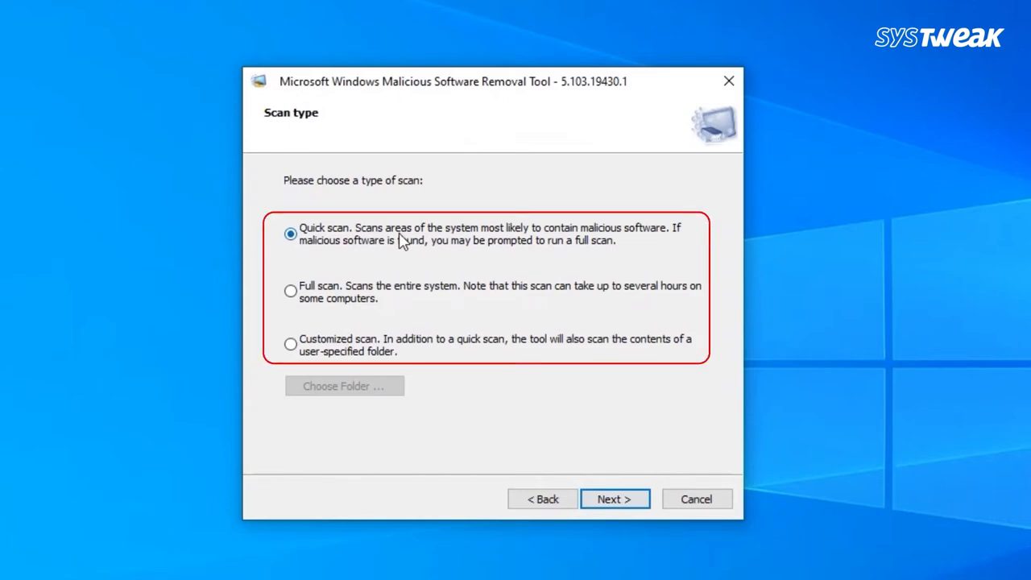
mouse_move(615, 500)
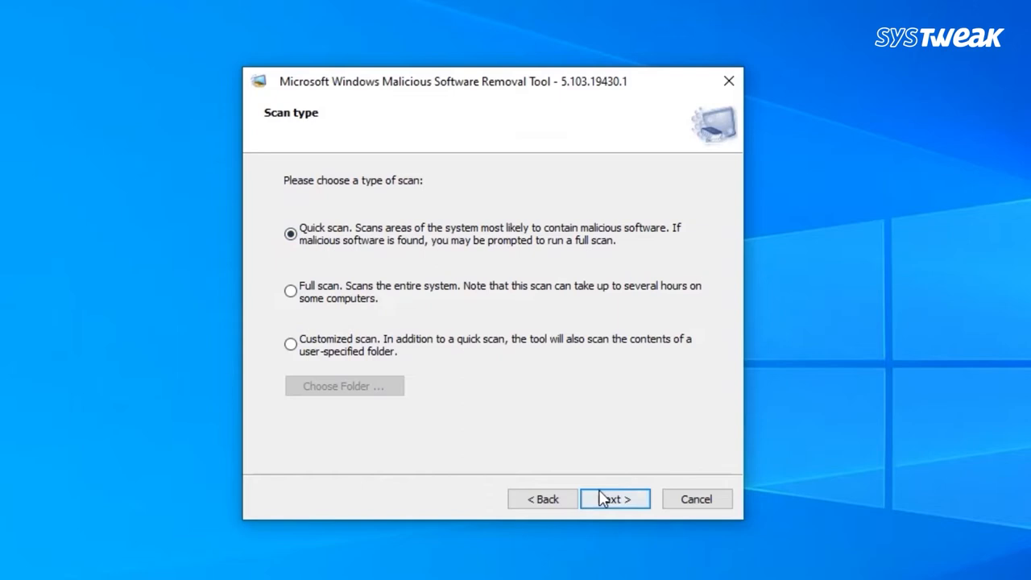
click(616, 499)
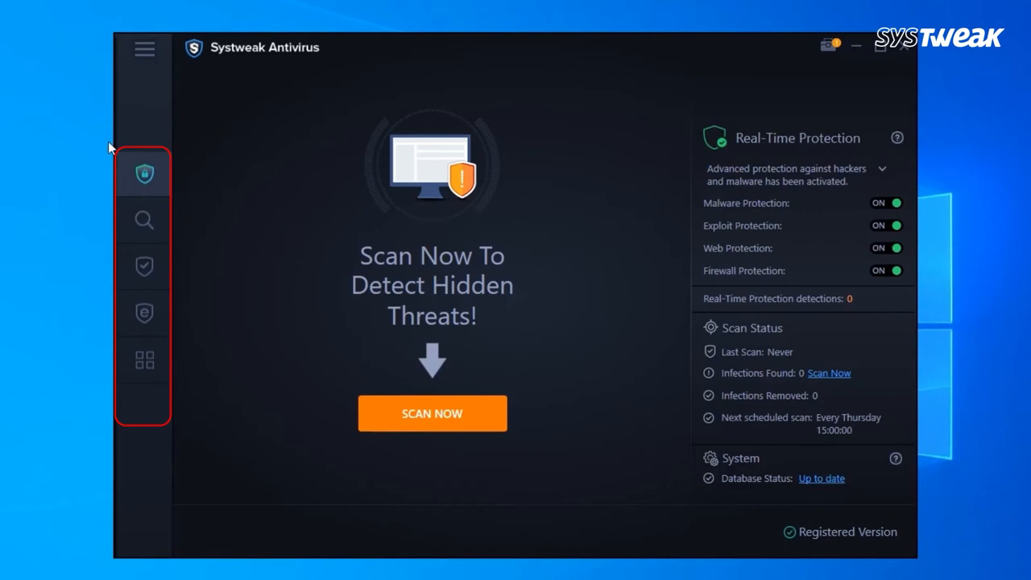
- Start a Deep Scan of the system from the Systweak Antivirus Scan section
click(145, 219)
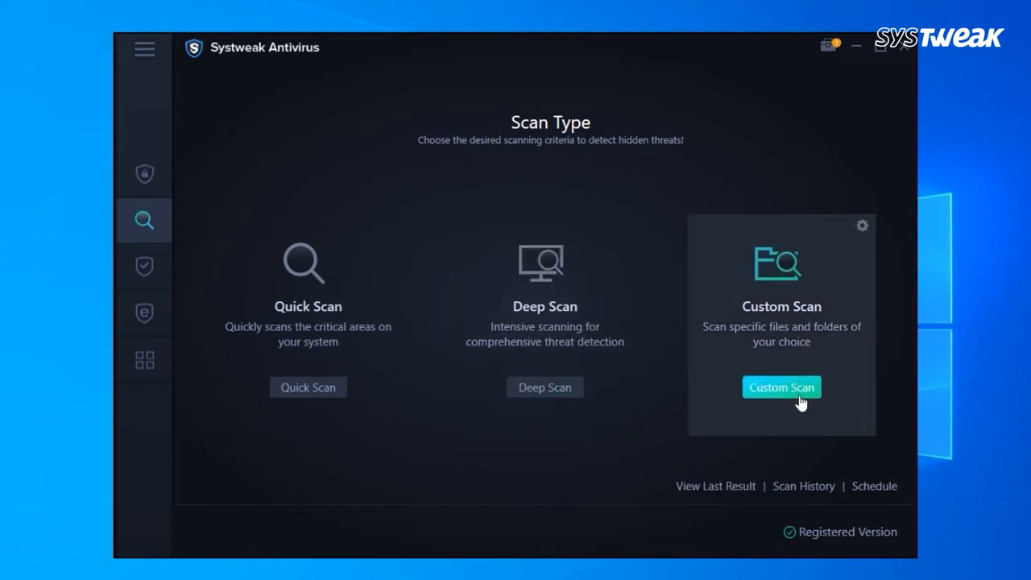
click(779, 386)
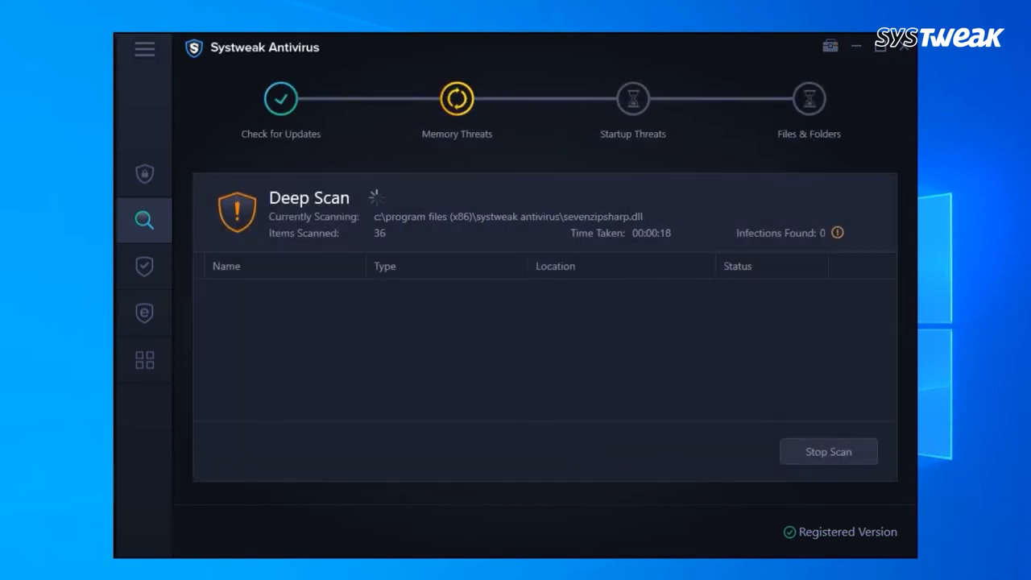